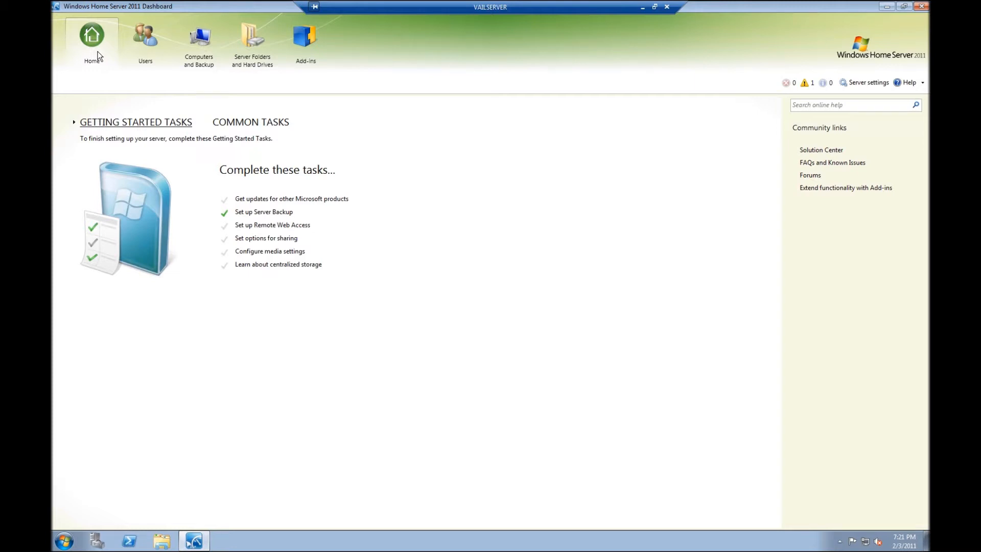
{"action": "mouse_move", "coordinate": [145, 41]}
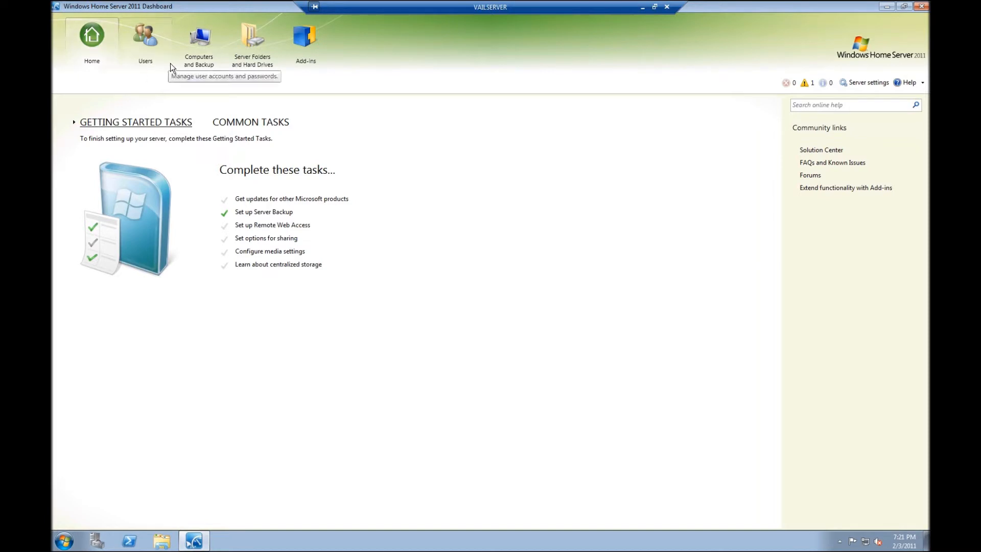
{"action": "mouse_move", "coordinate": [208, 76]}
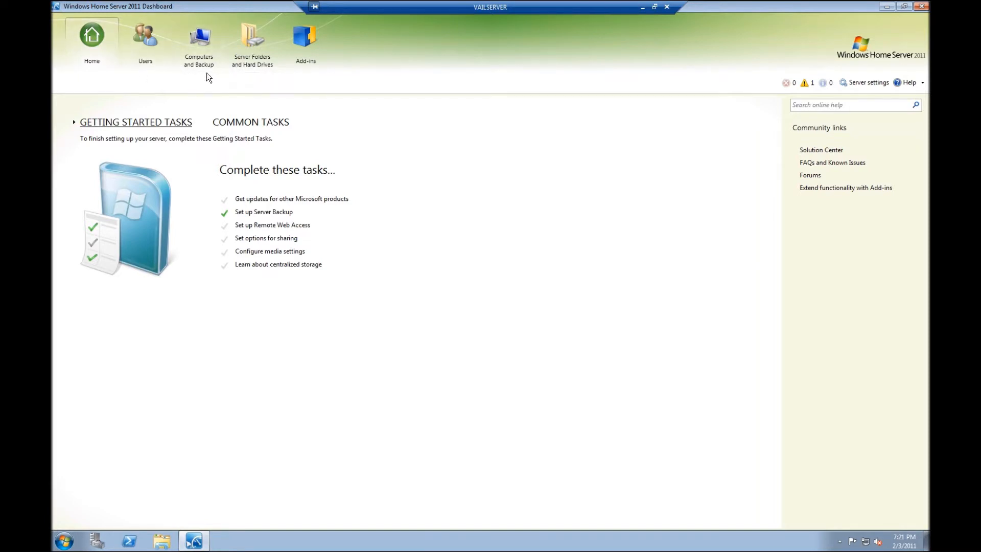
Start the Restore Files or Folders wizard for VAILSERVER from Computers and Backup.
{"action": "left_click", "coordinate": [198, 44]}
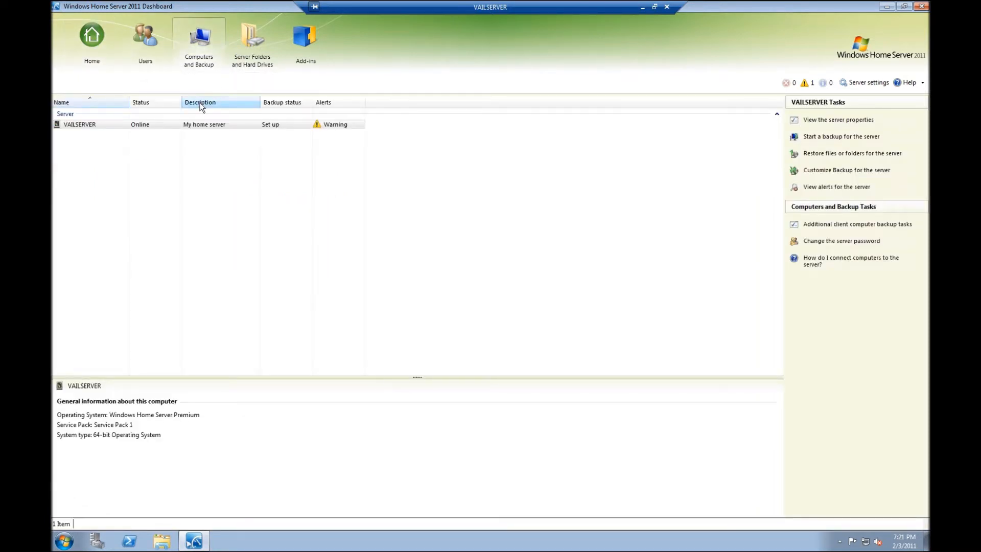
{"action": "right_click", "coordinate": [80, 123]}
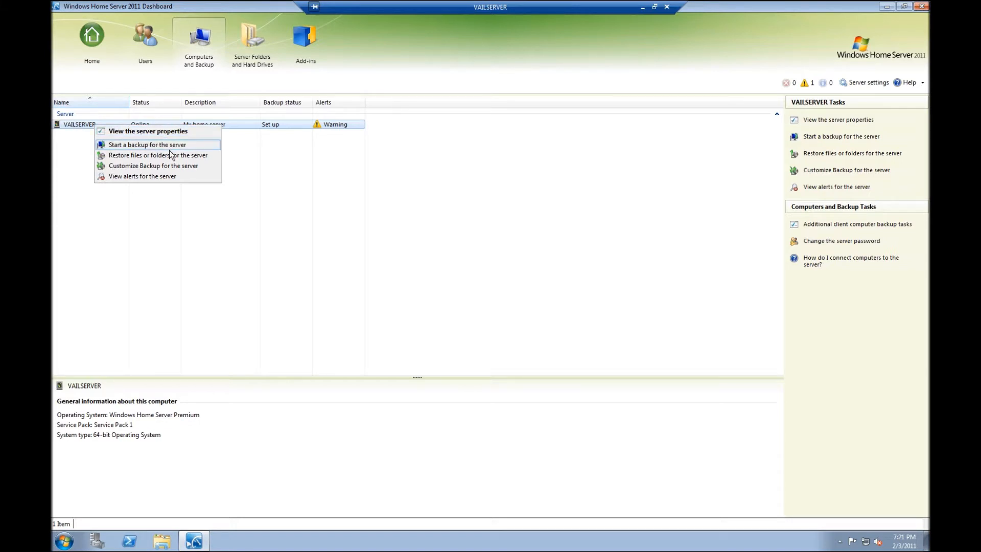
{"action": "mouse_move", "coordinate": [166, 158]}
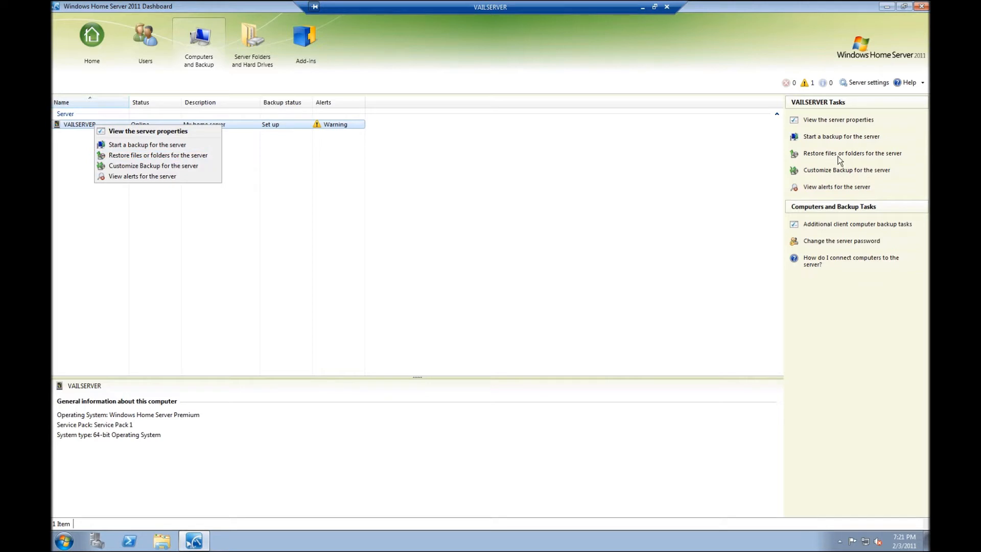
{"action": "mouse_move", "coordinate": [156, 155]}
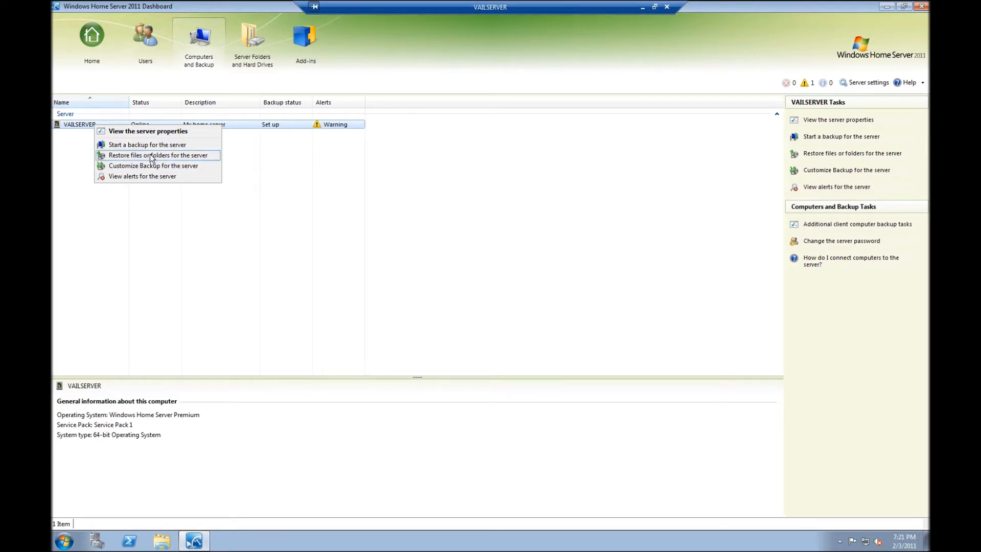
{"action": "left_click", "coordinate": [158, 154]}
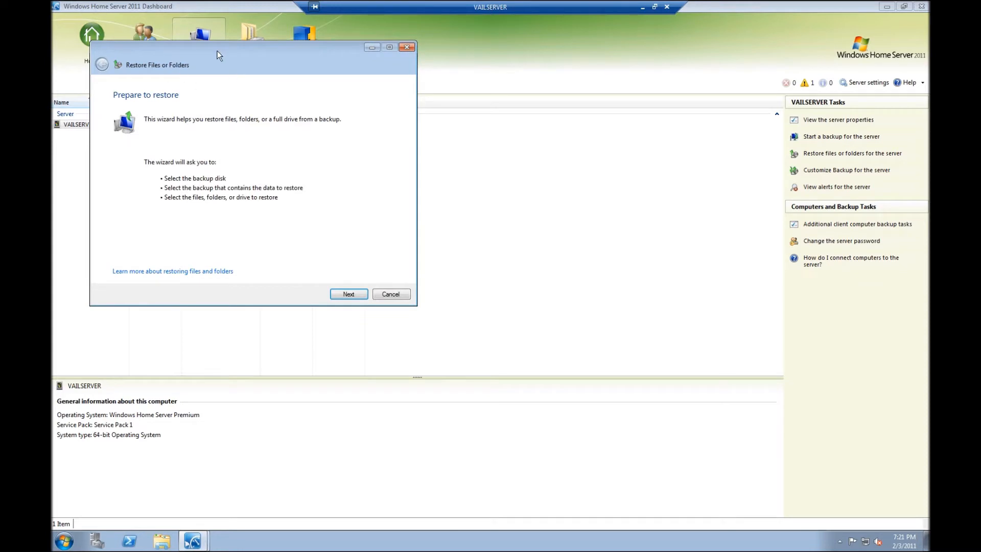
Restore from a backup at a different location, using the Free Agent disk for VAILSERVER.
{"action": "left_click", "coordinate": [348, 295]}
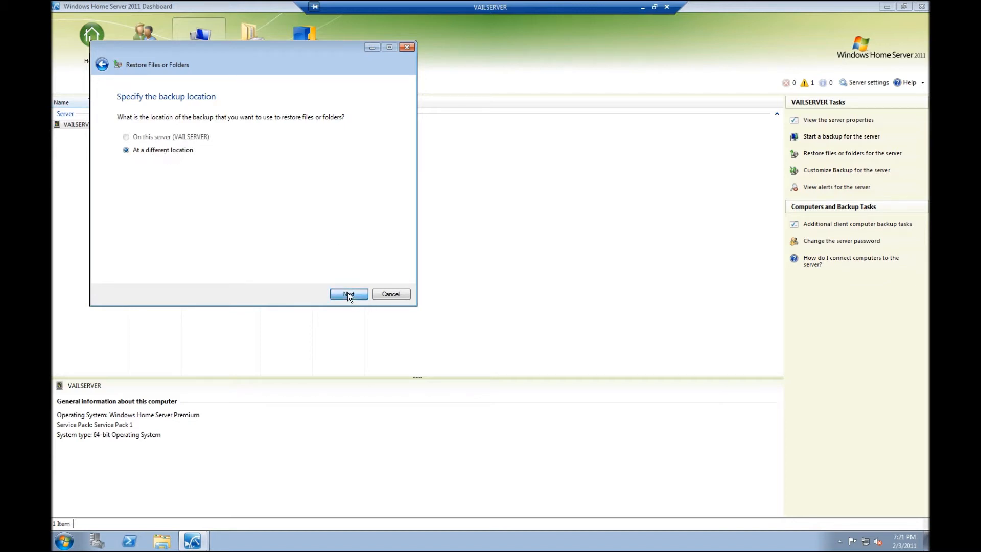
{"action": "left_click", "coordinate": [349, 294]}
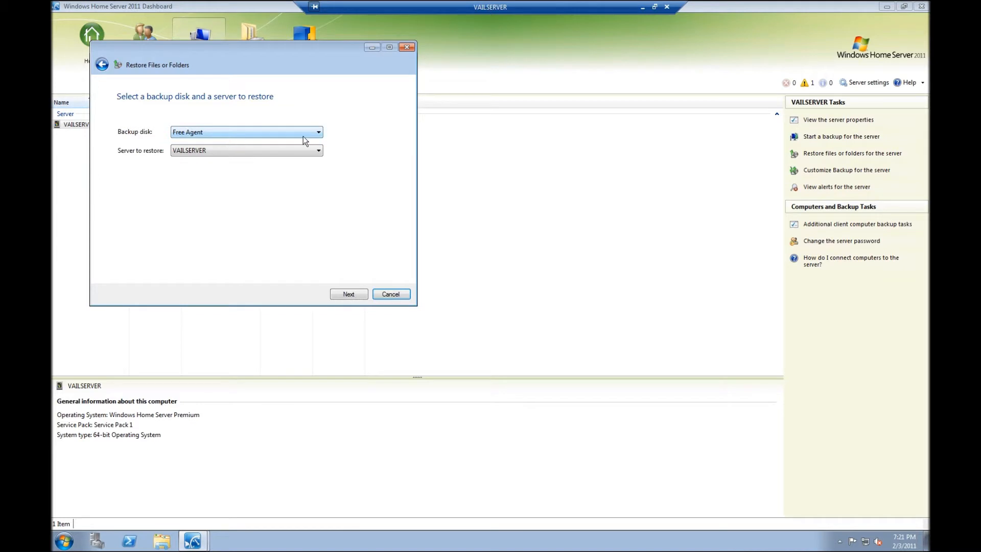
{"action": "mouse_move", "coordinate": [224, 136]}
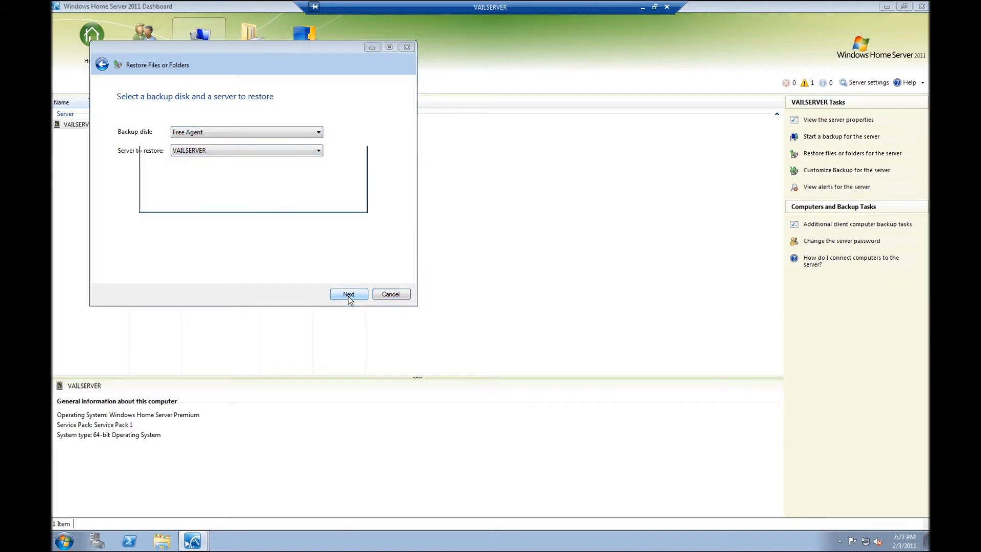
{"action": "left_click", "coordinate": [347, 295]}
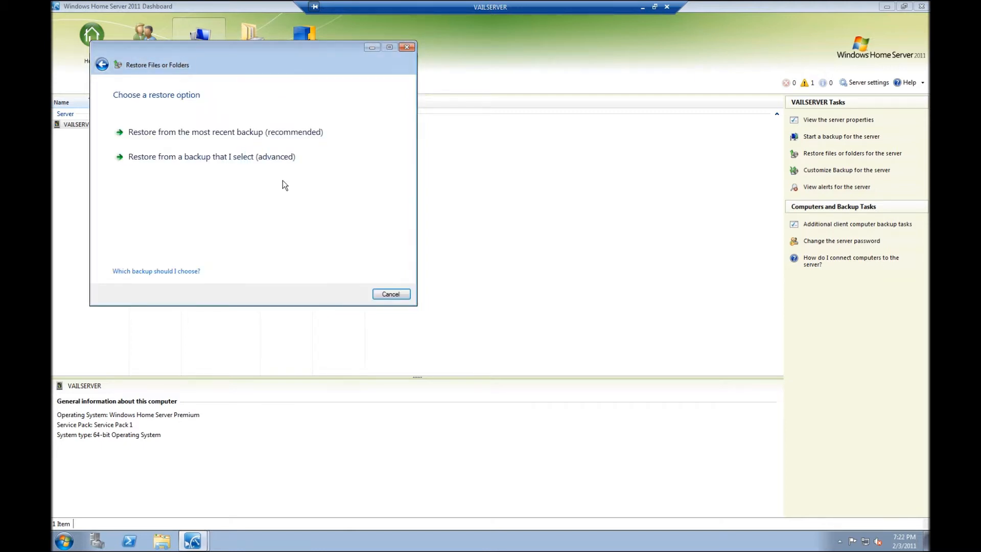
{"action": "mouse_move", "coordinate": [225, 132]}
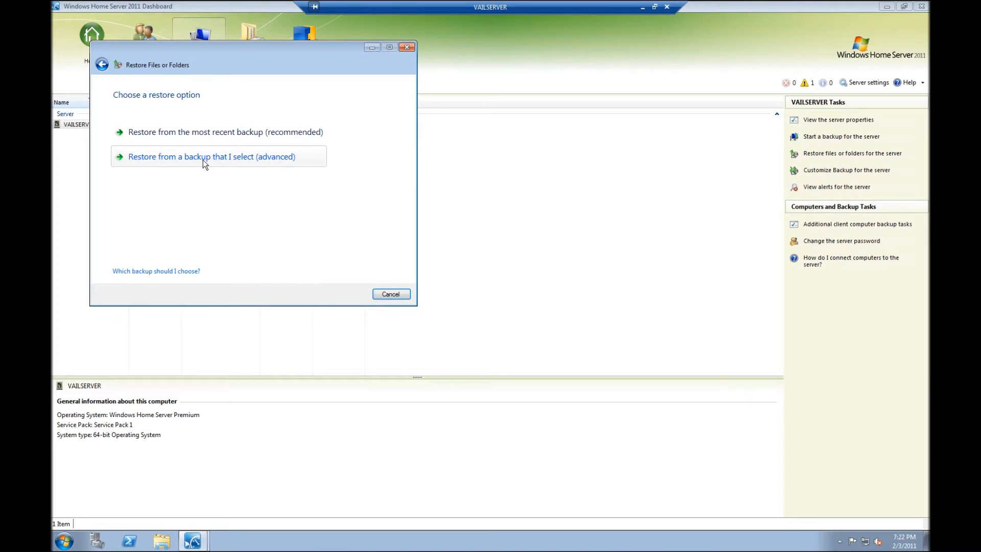
Choose the advanced option and select the 7:48 AM backup of February 3, 2011.
{"action": "left_click", "coordinate": [211, 156]}
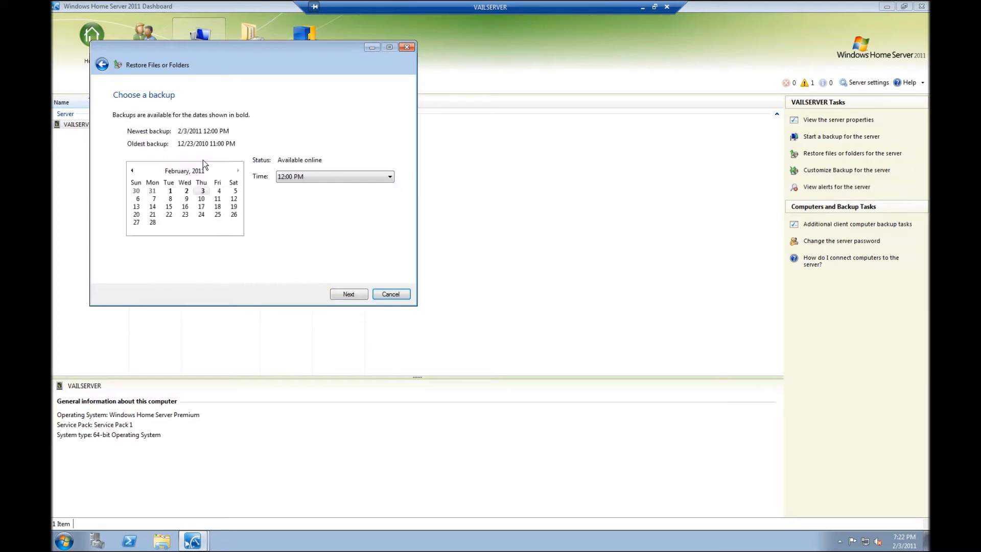
{"action": "left_click", "coordinate": [389, 176]}
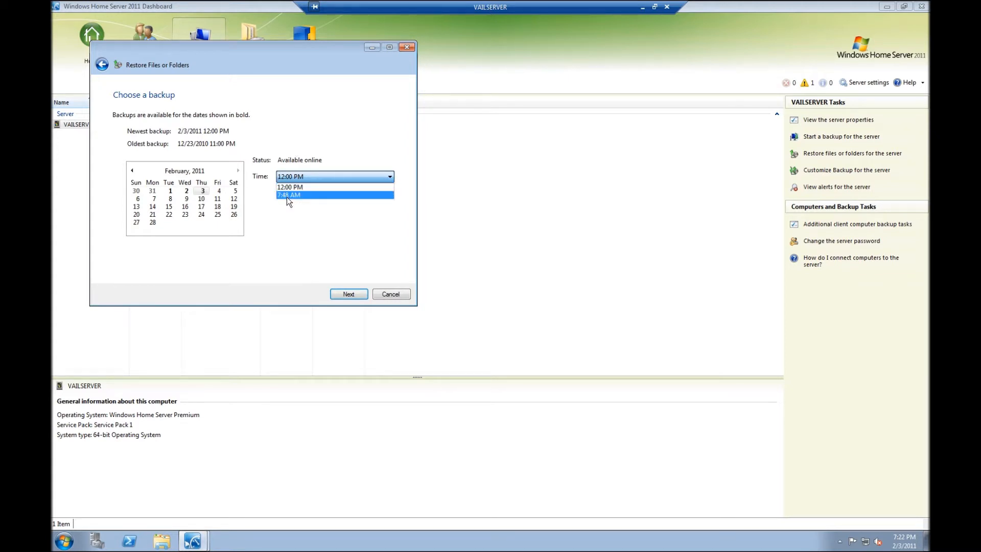
{"action": "left_click", "coordinate": [289, 194]}
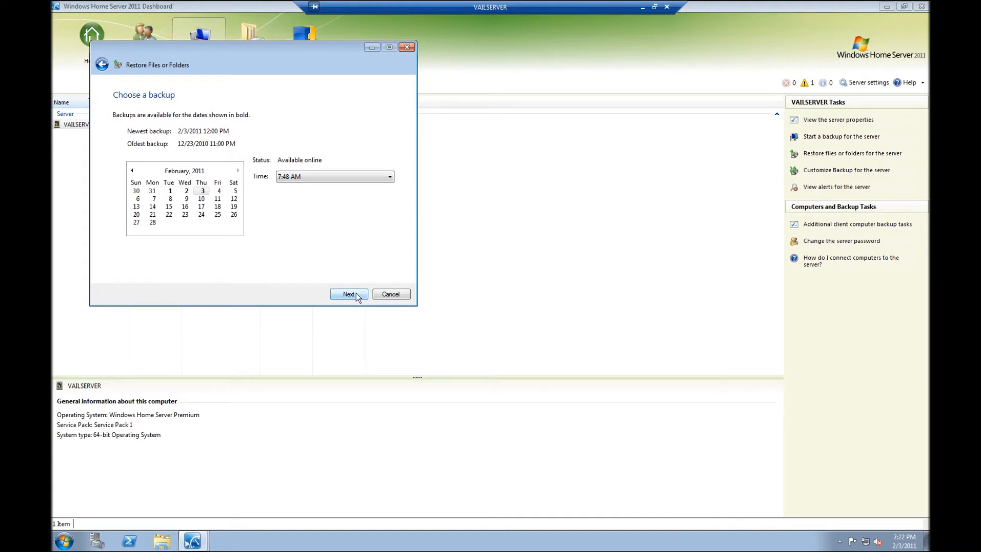
{"action": "left_click", "coordinate": [348, 294]}
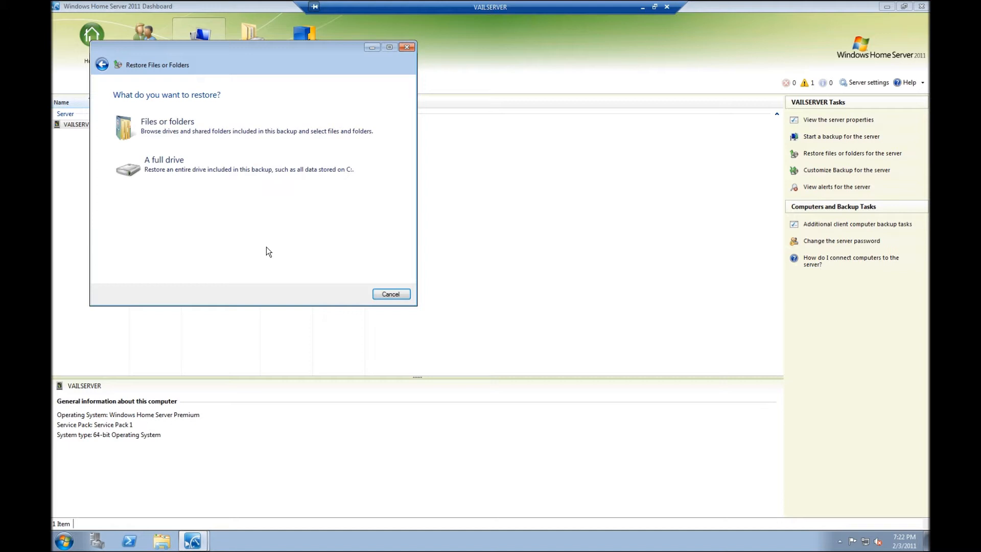
{"action": "mouse_move", "coordinate": [244, 166]}
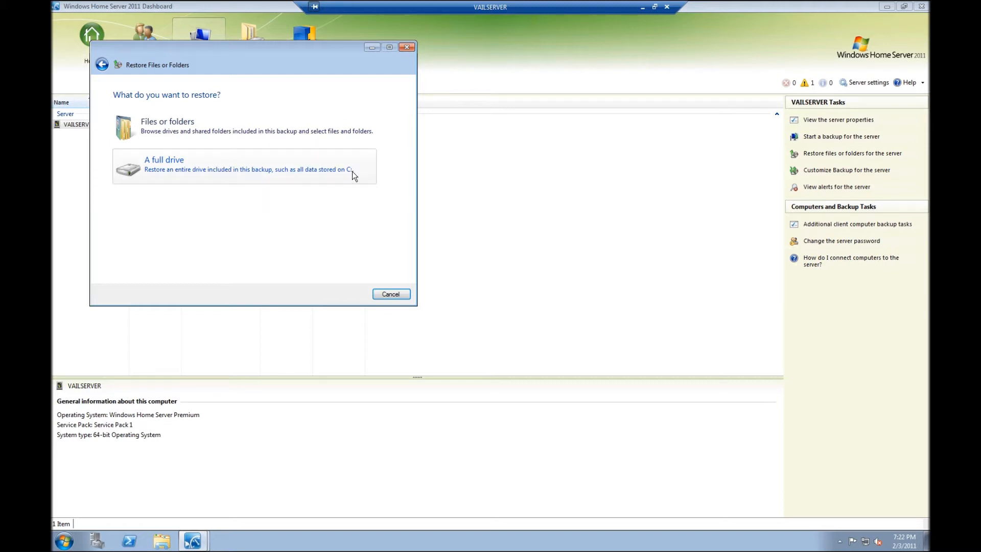
{"action": "mouse_move", "coordinate": [186, 173]}
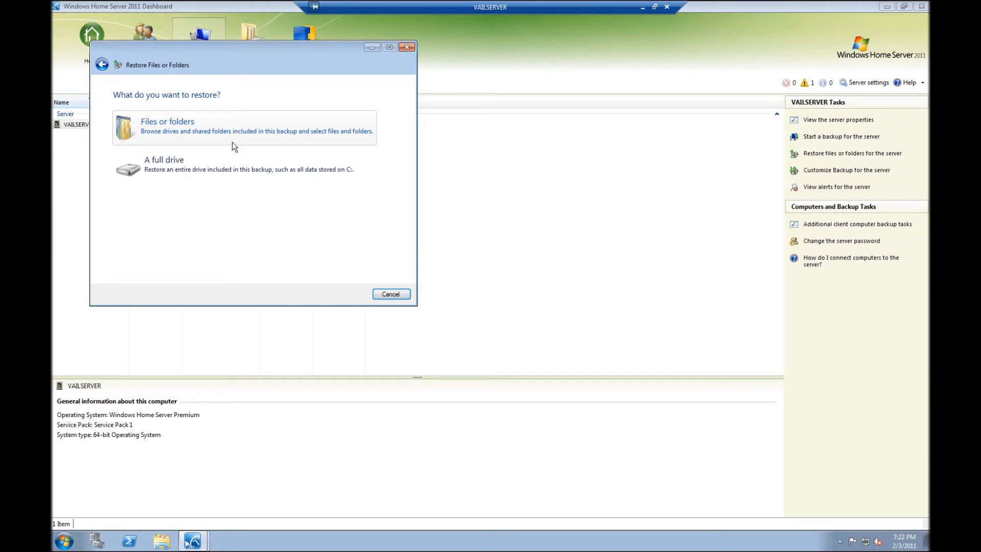
{"action": "mouse_move", "coordinate": [180, 133]}
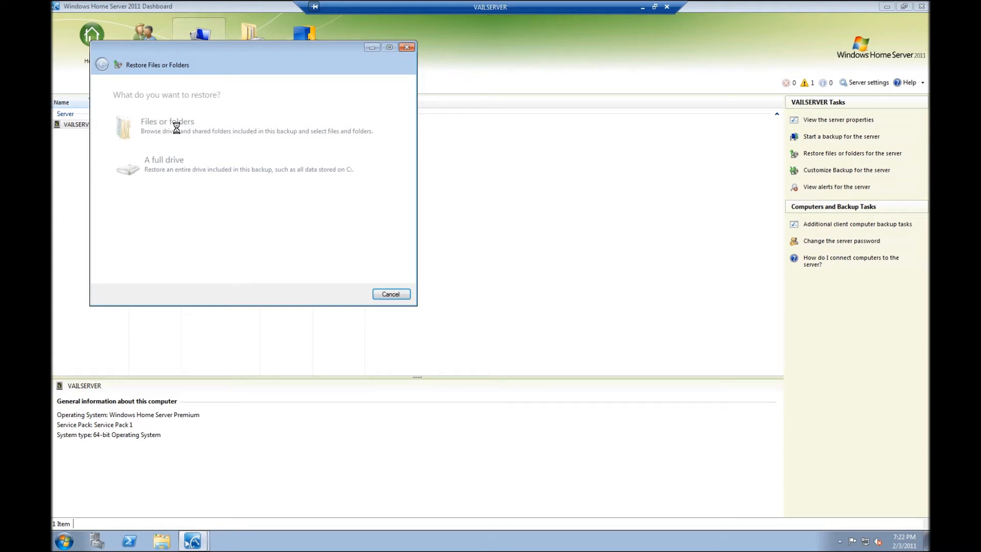
Restore individual files and select the Videos folder on the V: (Videos) backup drive.
{"action": "left_click", "coordinate": [166, 124]}
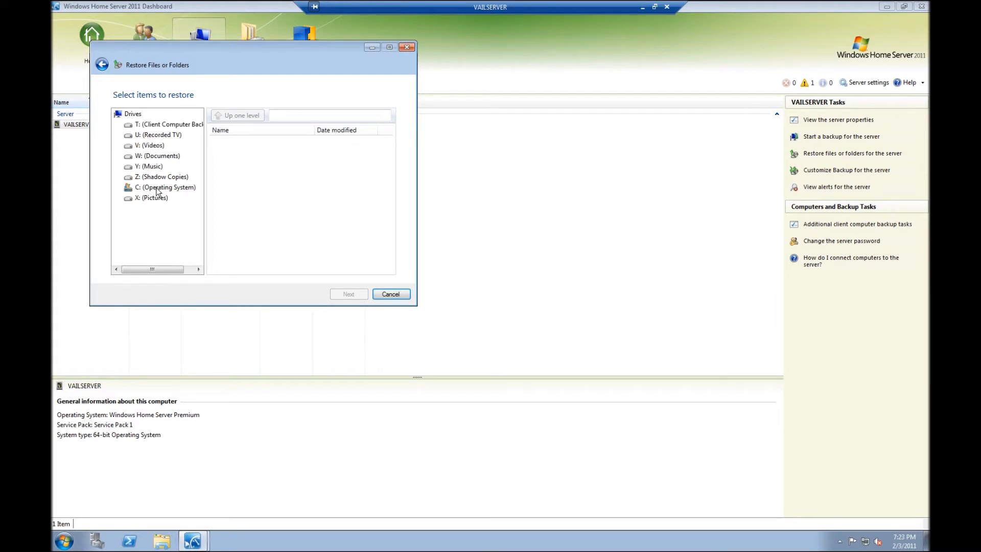
{"action": "mouse_move", "coordinate": [157, 138]}
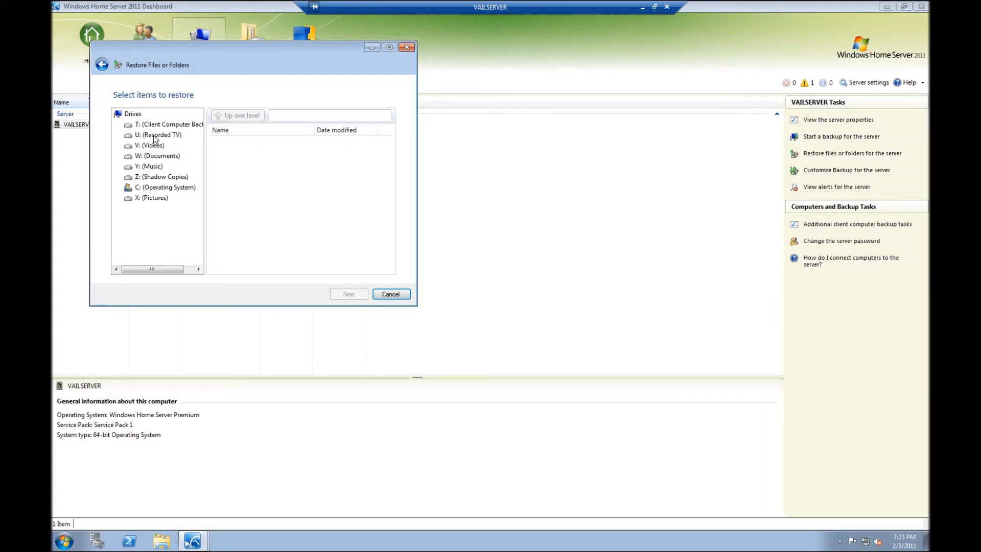
{"action": "mouse_move", "coordinate": [159, 183]}
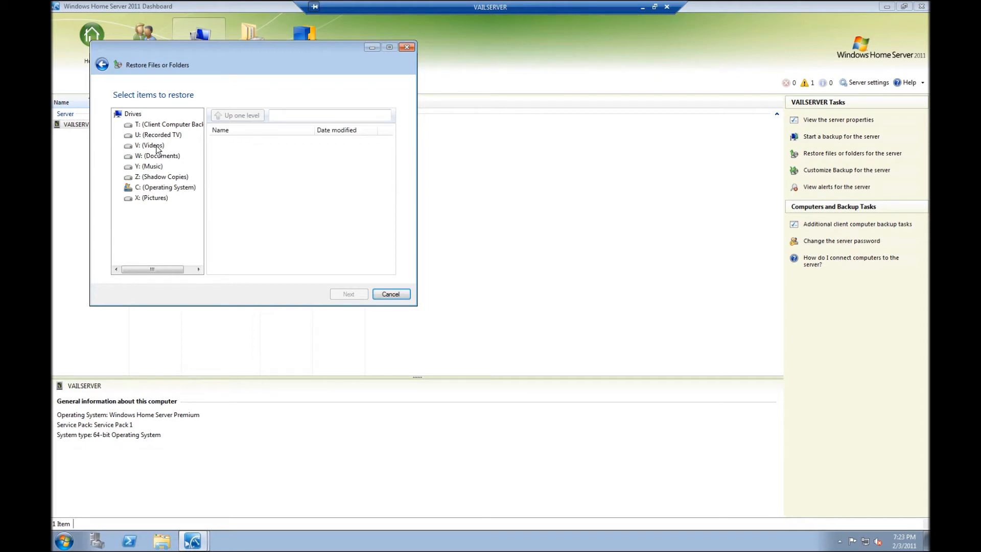
{"action": "left_click", "coordinate": [152, 145]}
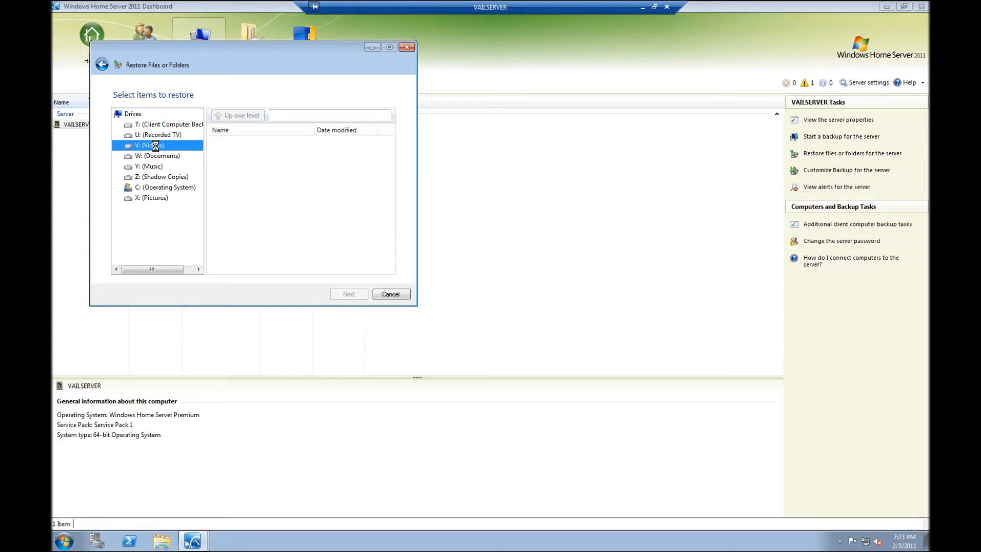
{"action": "left_click", "coordinate": [151, 145]}
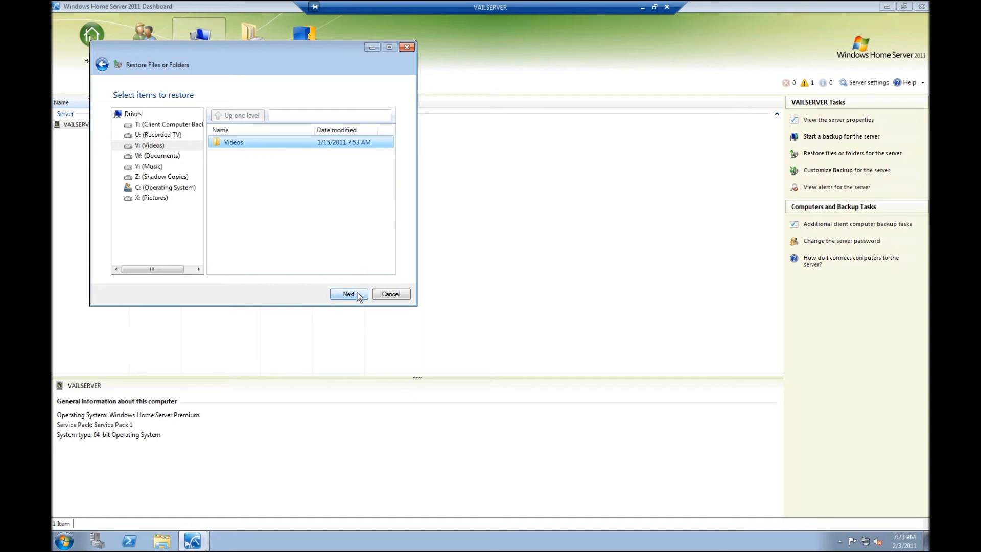
{"action": "left_click", "coordinate": [348, 295]}
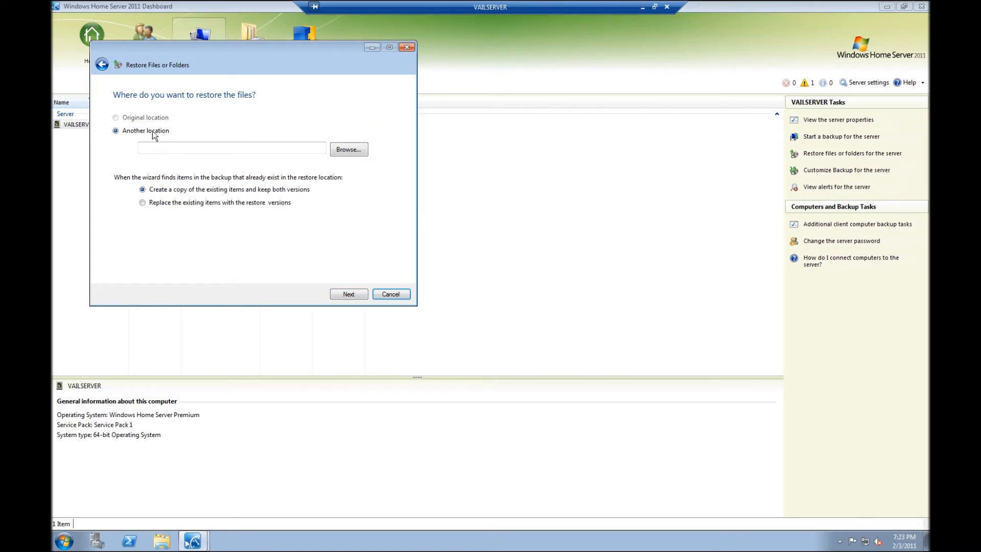
{"action": "mouse_move", "coordinate": [251, 121]}
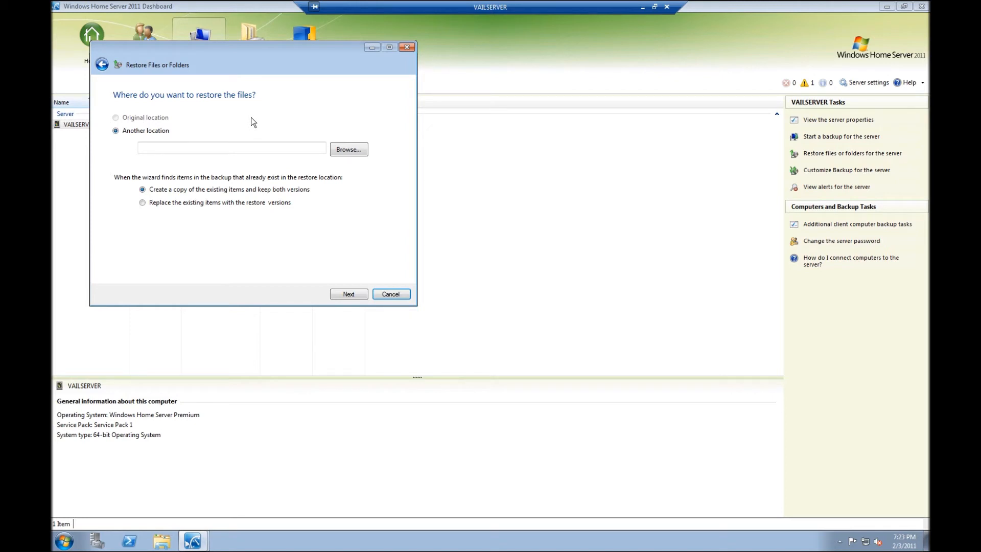
Set the restore destination to D:\ServerFolders\Videos, keeping both copies.
{"action": "left_click", "coordinate": [348, 150]}
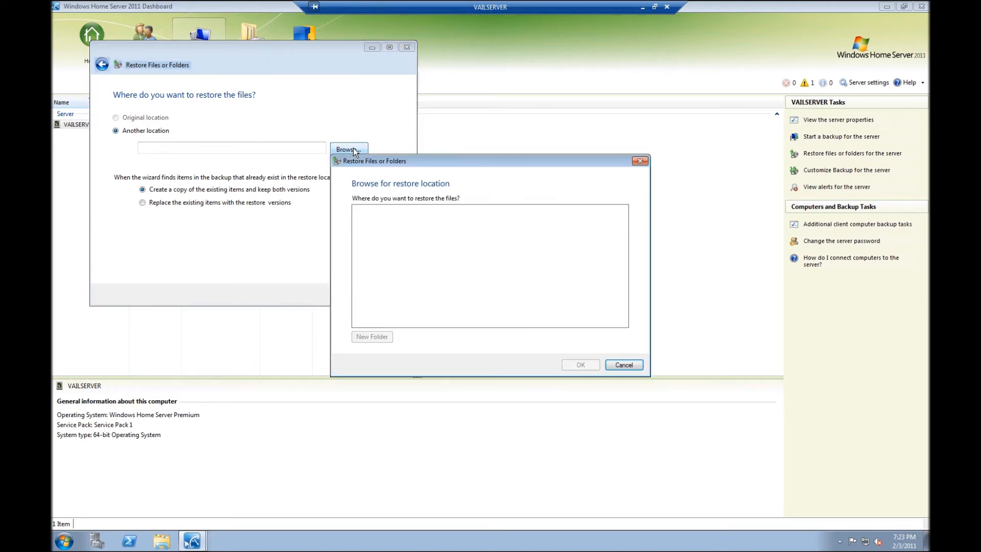
{"action": "left_click", "coordinate": [348, 149]}
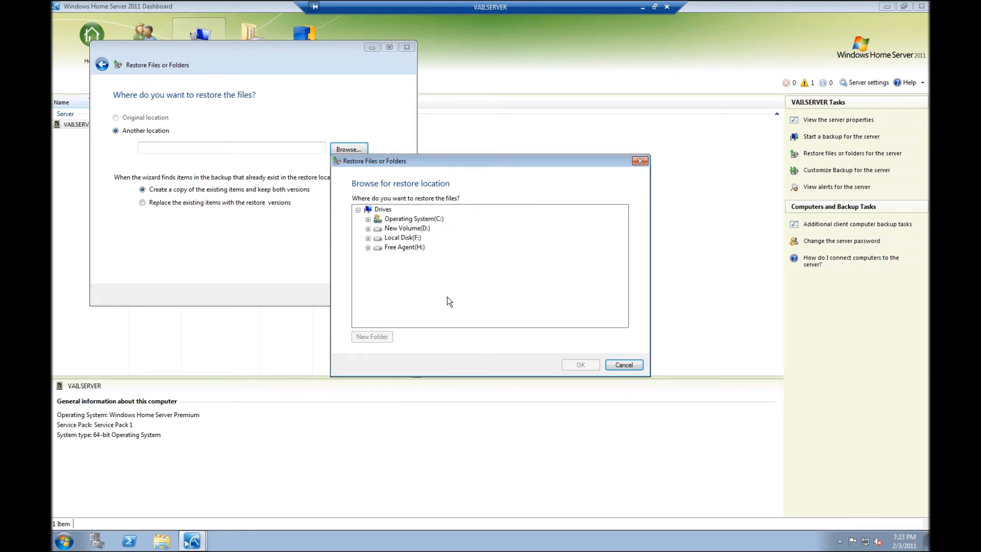
{"action": "mouse_move", "coordinate": [366, 265]}
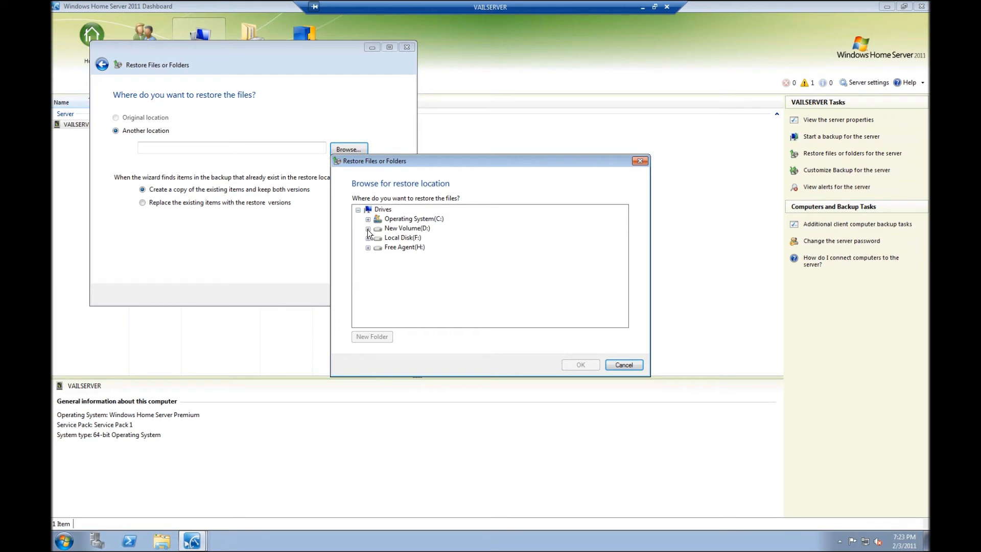
{"action": "mouse_move", "coordinate": [412, 235]}
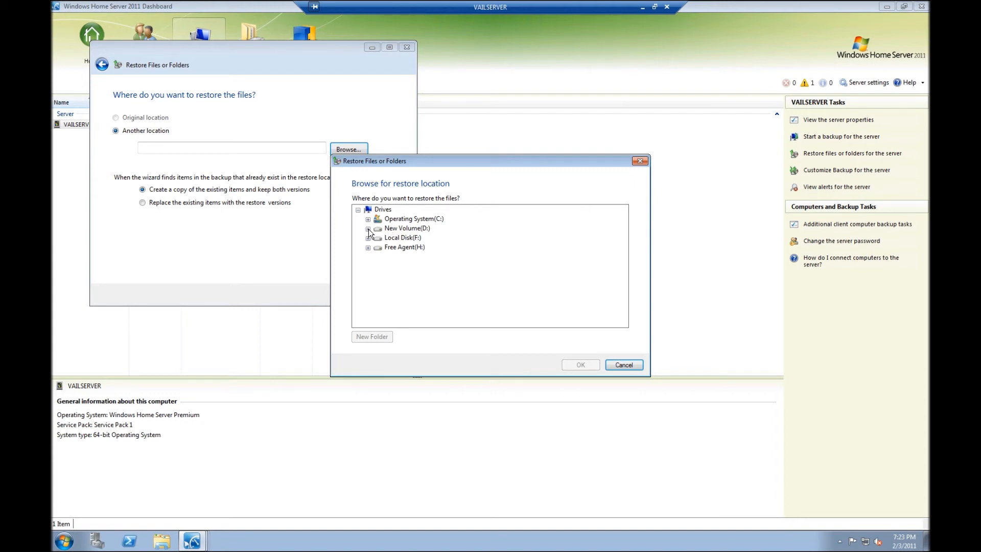
{"action": "left_click", "coordinate": [369, 228]}
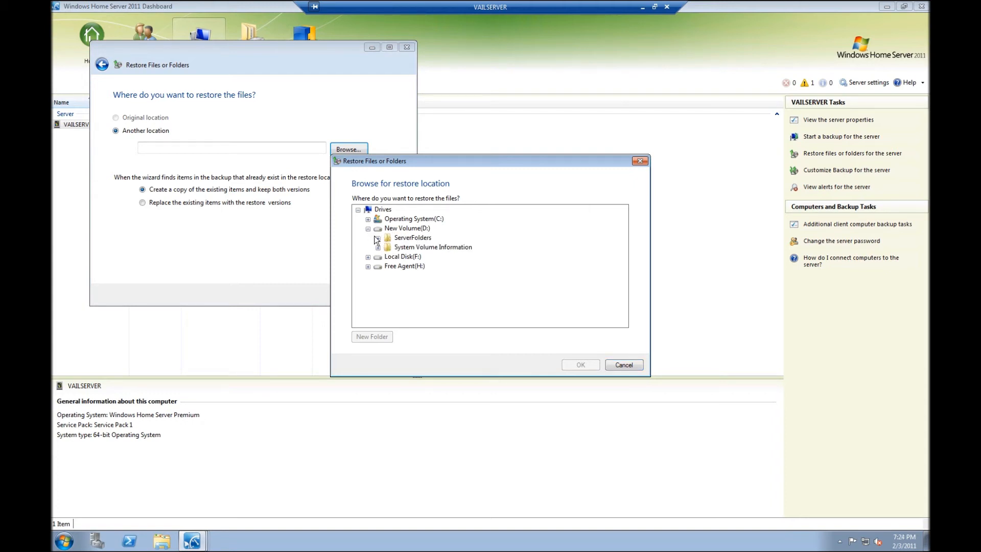
{"action": "left_click", "coordinate": [378, 237]}
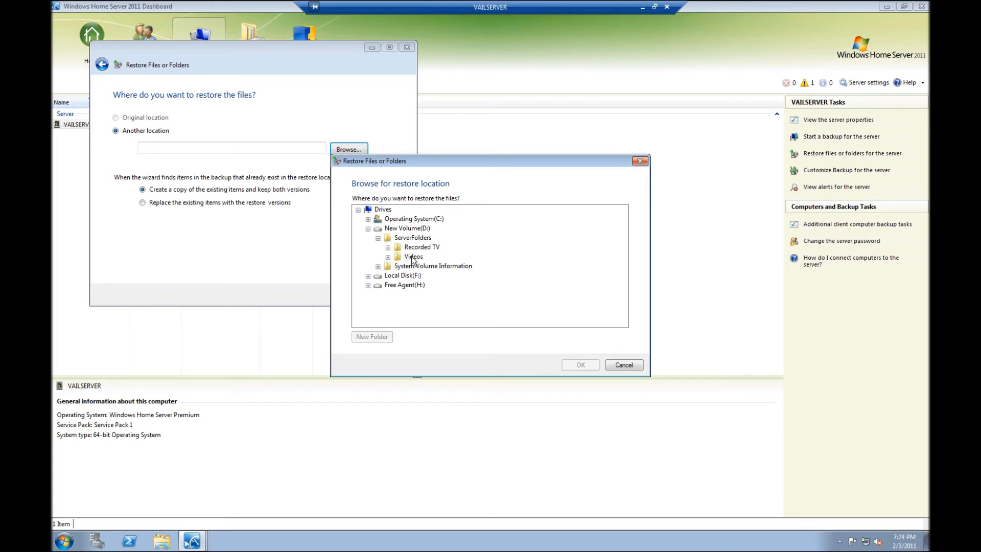
{"action": "left_click", "coordinate": [413, 257]}
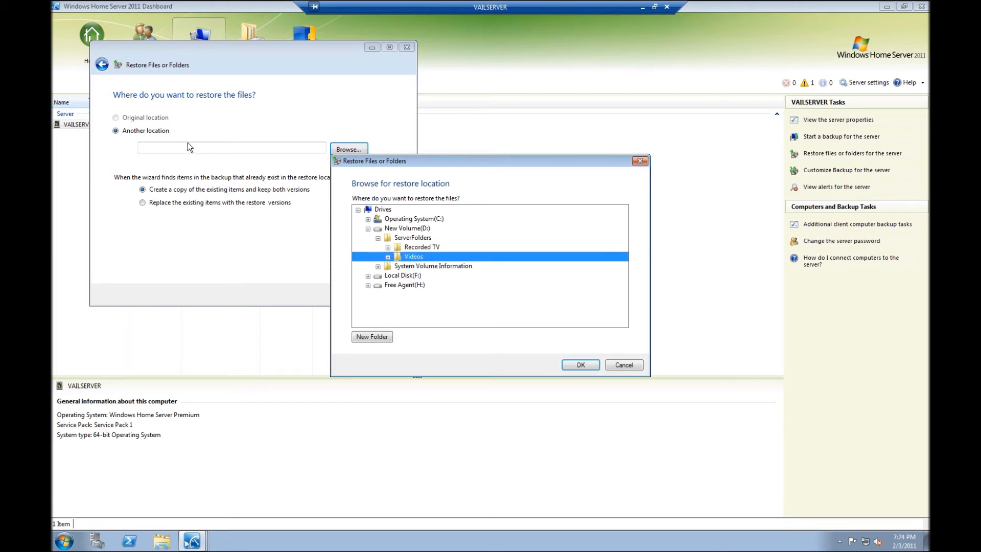
{"action": "mouse_move", "coordinate": [236, 150]}
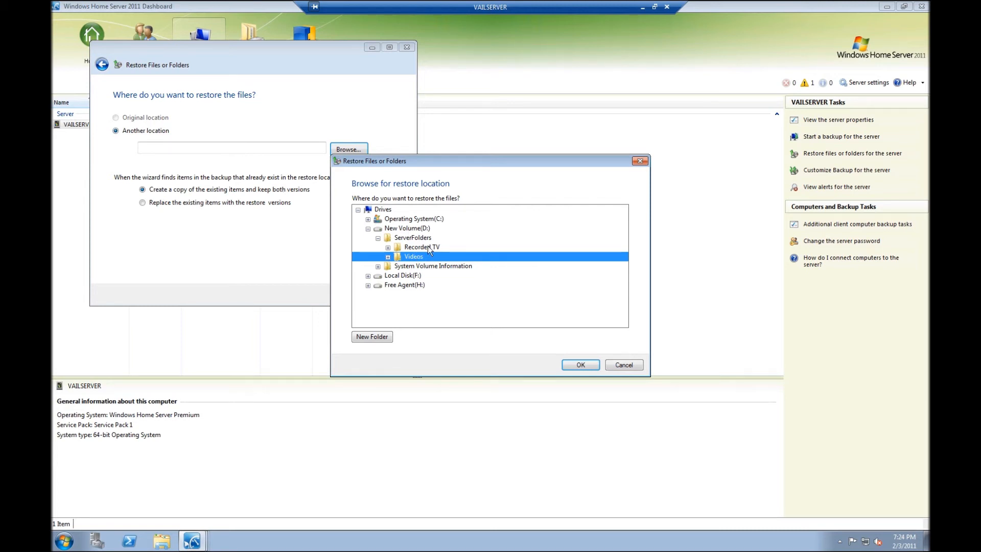
{"action": "left_click", "coordinate": [579, 365]}
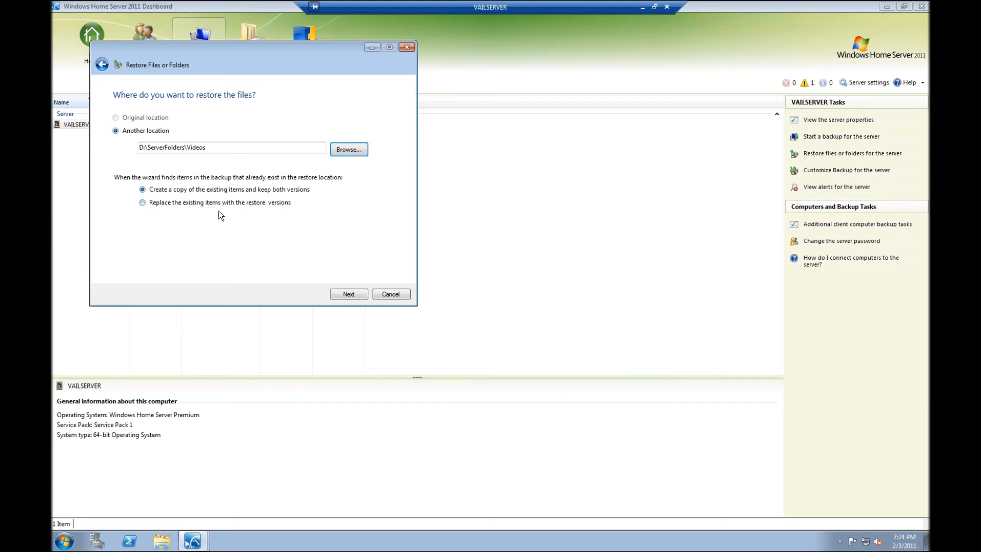
Replace existing items with restored versions, run the restore, and close the success message.
{"action": "left_click", "coordinate": [142, 202]}
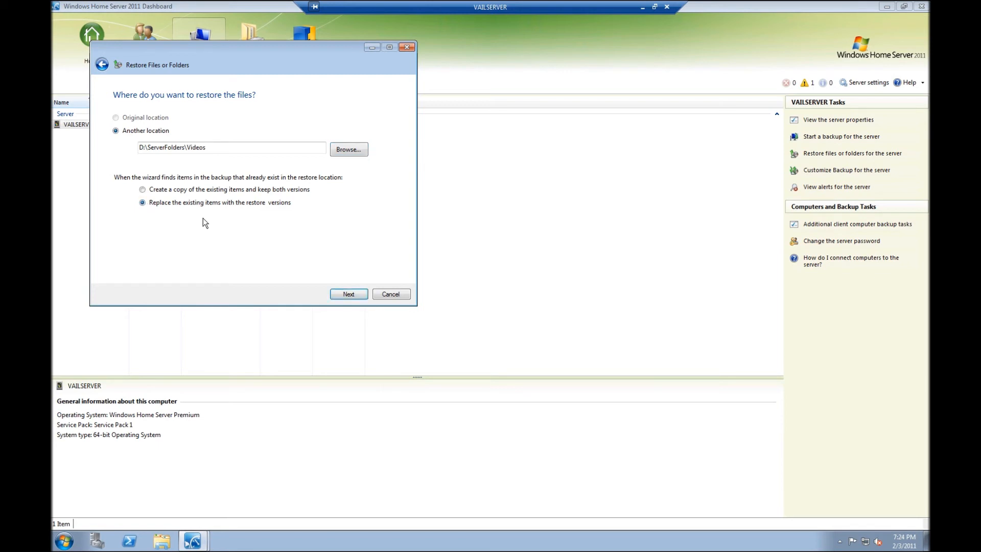
{"action": "mouse_move", "coordinate": [291, 206]}
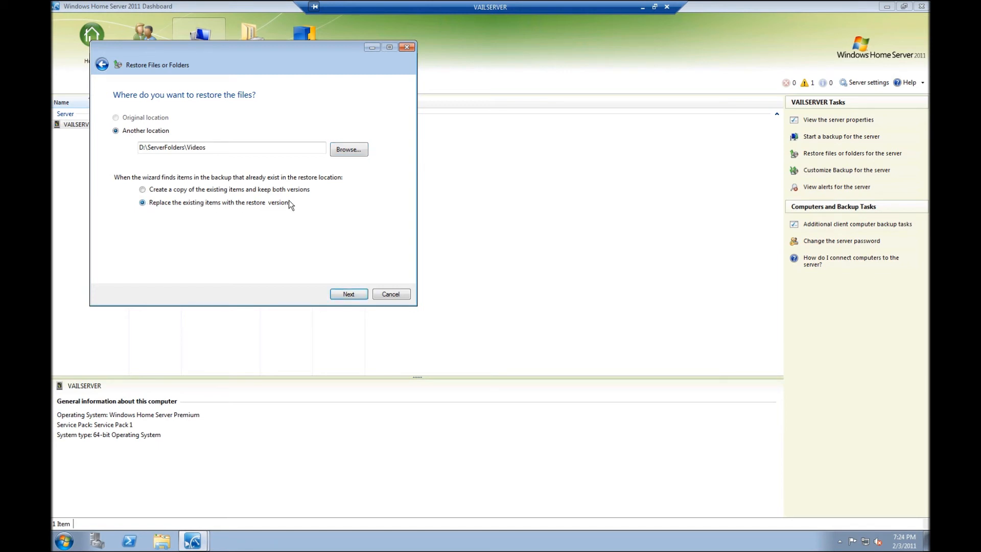
{"action": "left_click", "coordinate": [348, 294]}
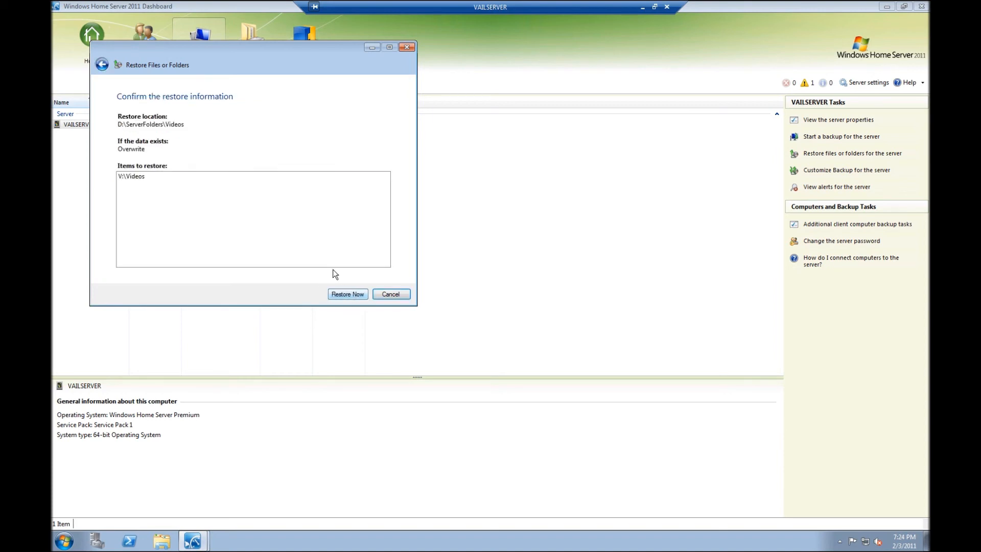
{"action": "mouse_move", "coordinate": [150, 136]}
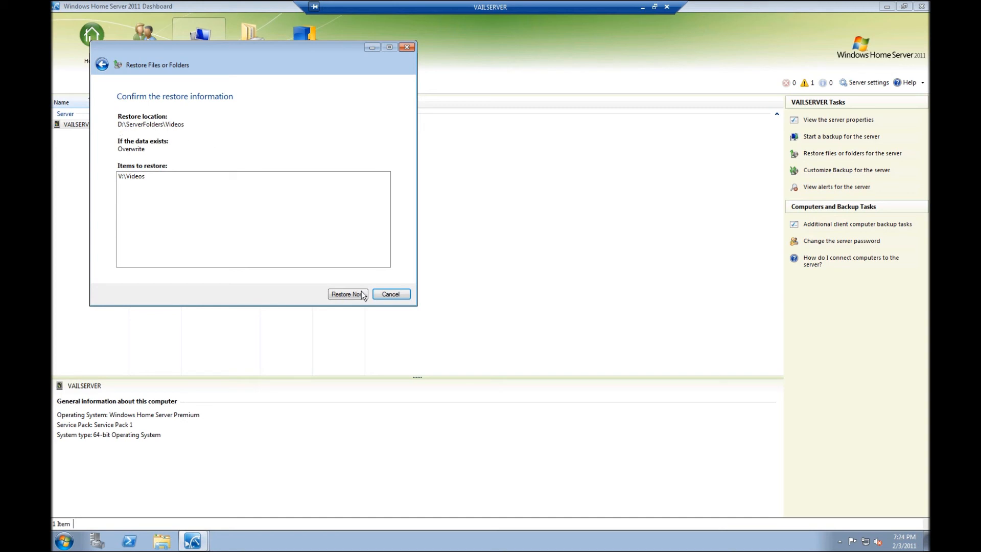
{"action": "left_click", "coordinate": [347, 294]}
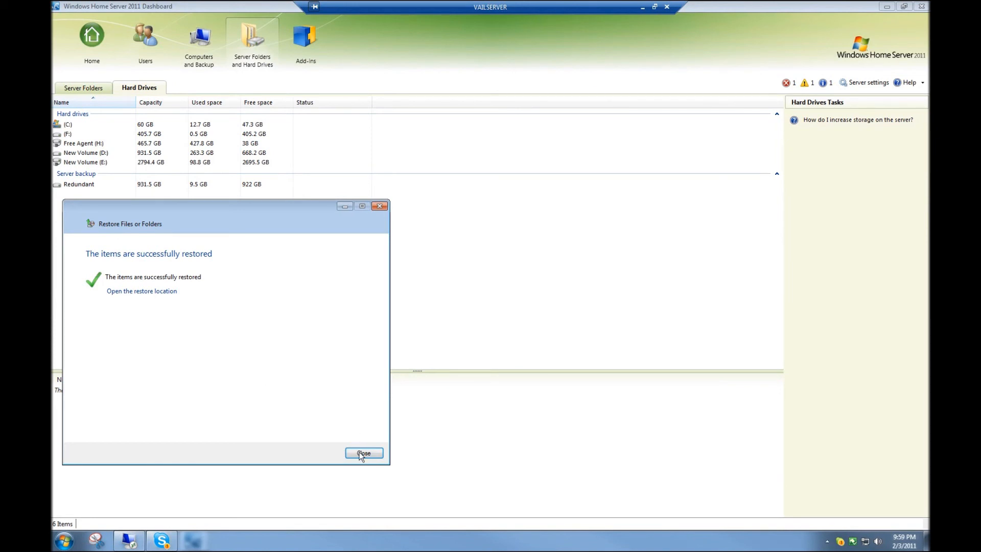
{"action": "left_click", "coordinate": [363, 452]}
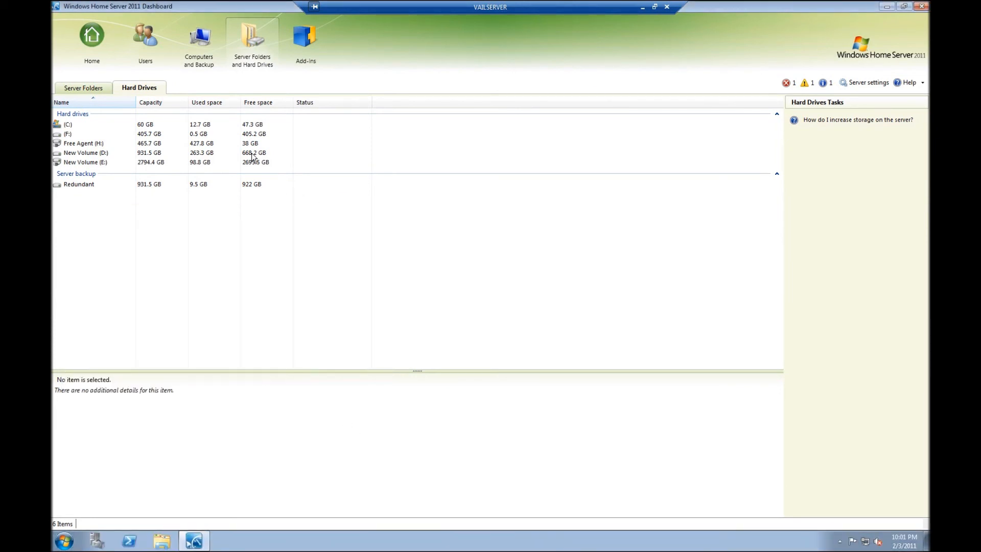